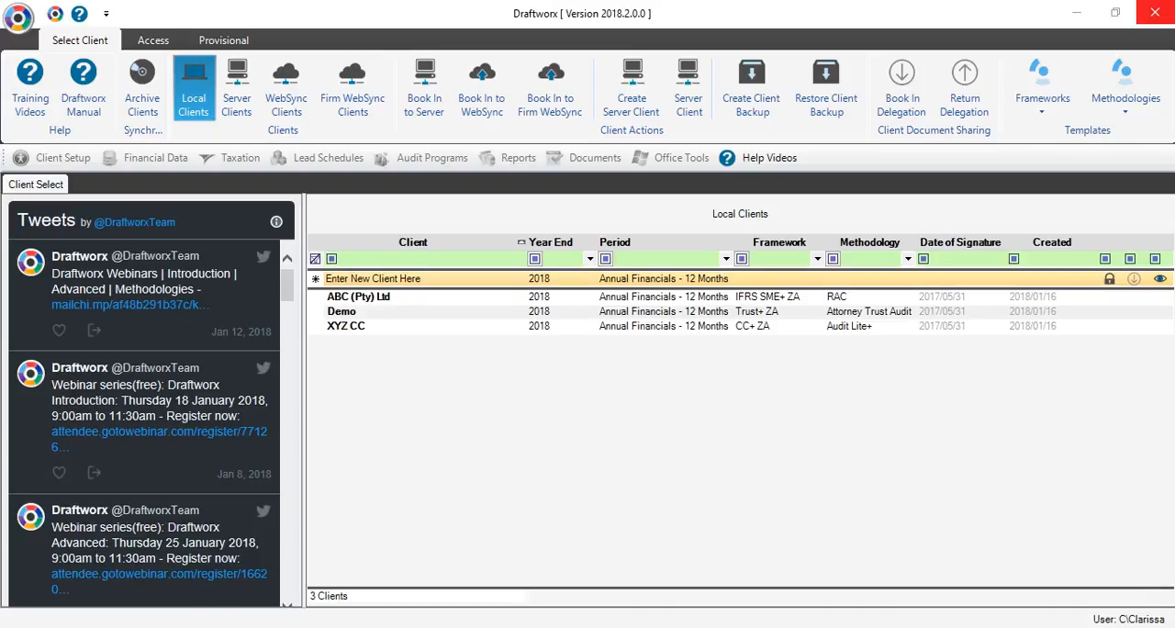
Filter the client list by name with 'abc', then clear the filter criteria
{"action": "left_click", "coordinate": [413, 259]}
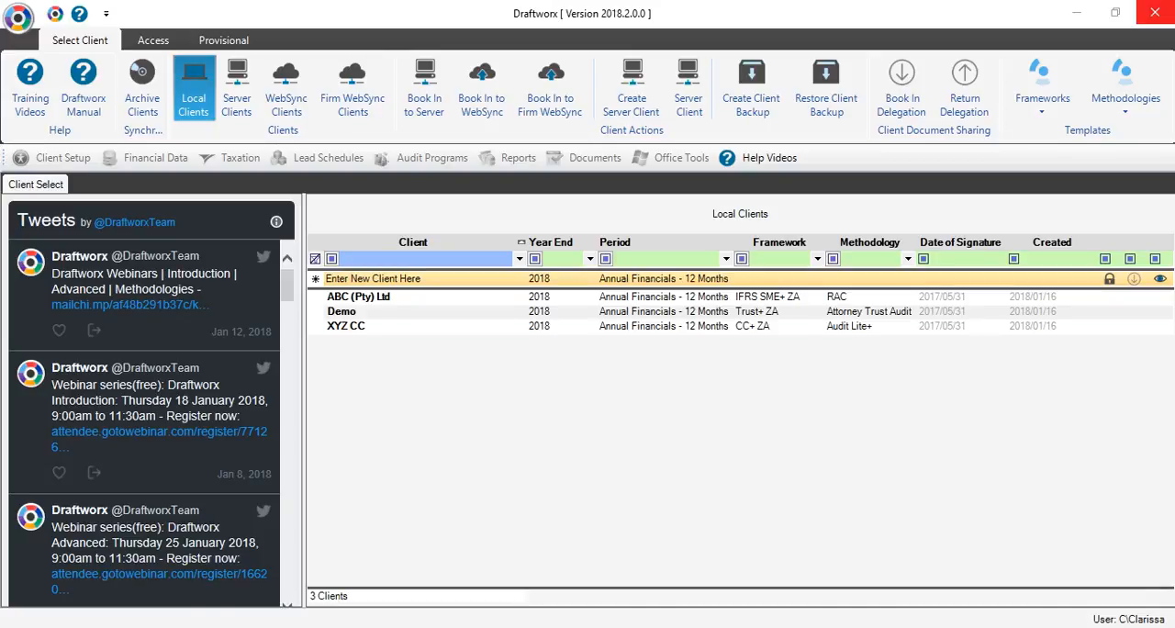
{"action": "type", "text": "a"}
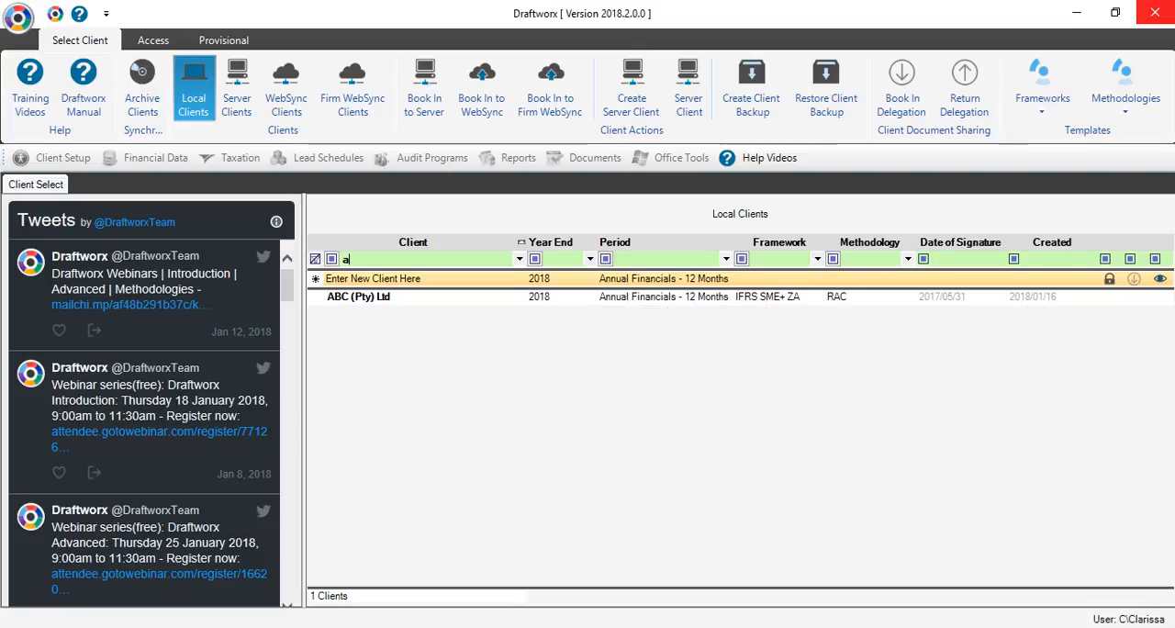
{"action": "type", "text": "bc"}
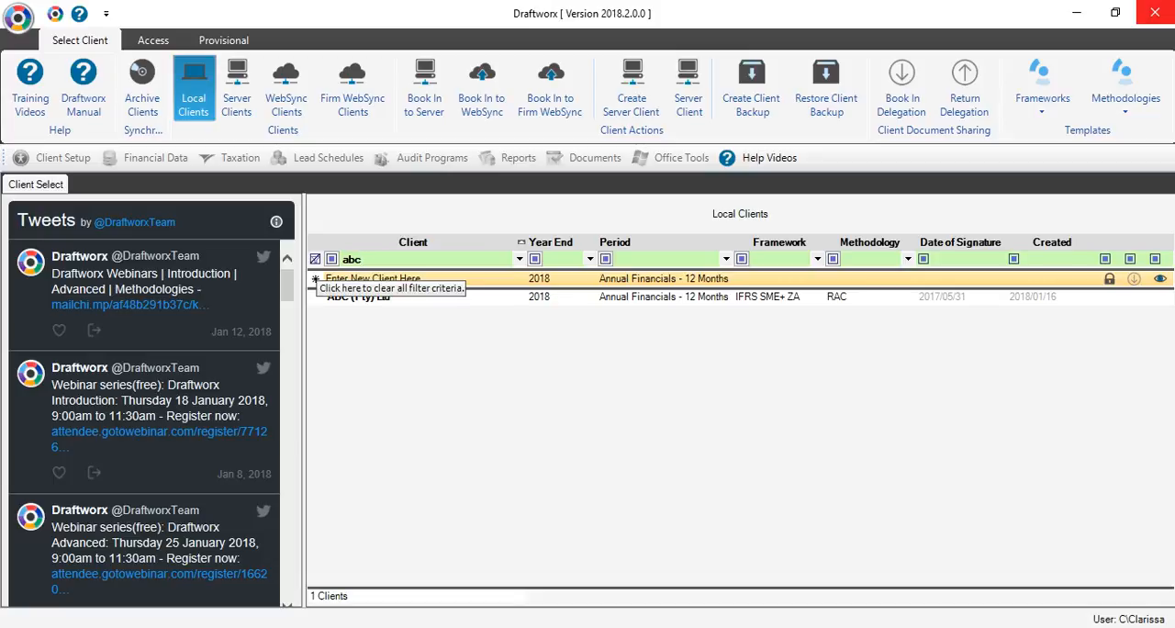
{"action": "left_click", "coordinate": [389, 286]}
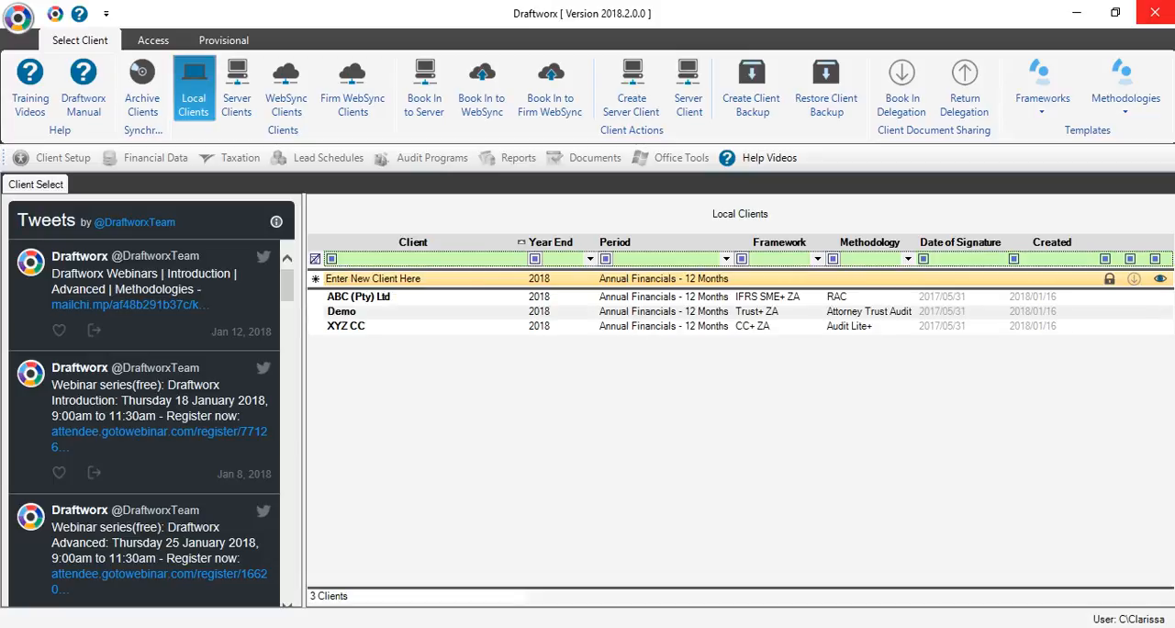
Enter a new client named Example with period Annual Financials - 12 Months
{"action": "left_click", "coordinate": [395, 279]}
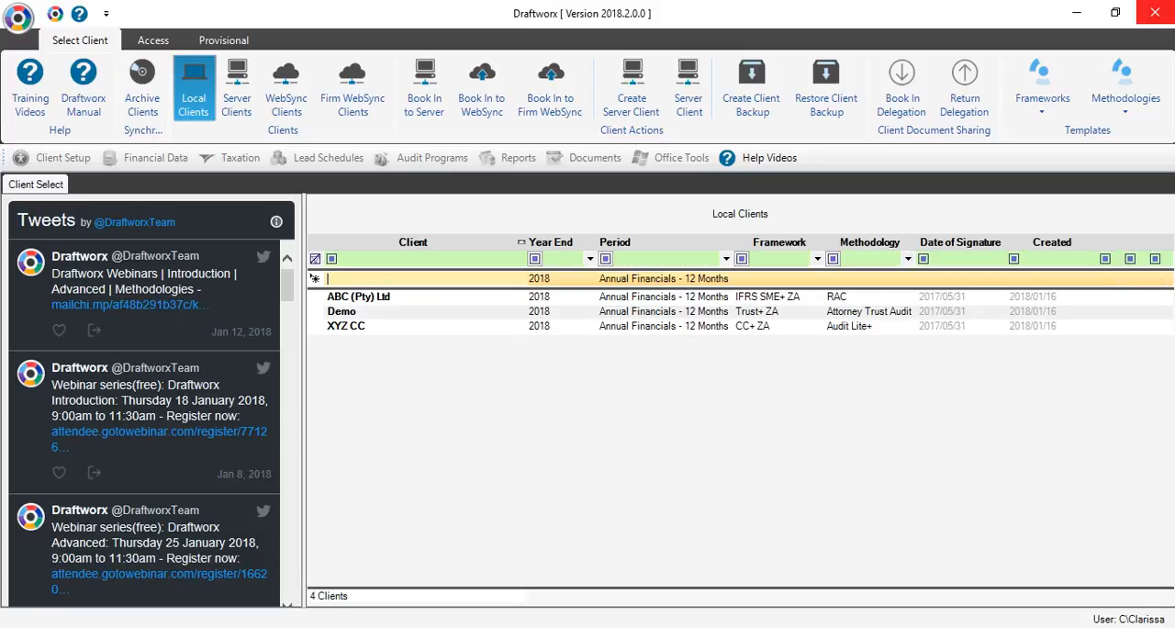
{"action": "type", "text": "E"}
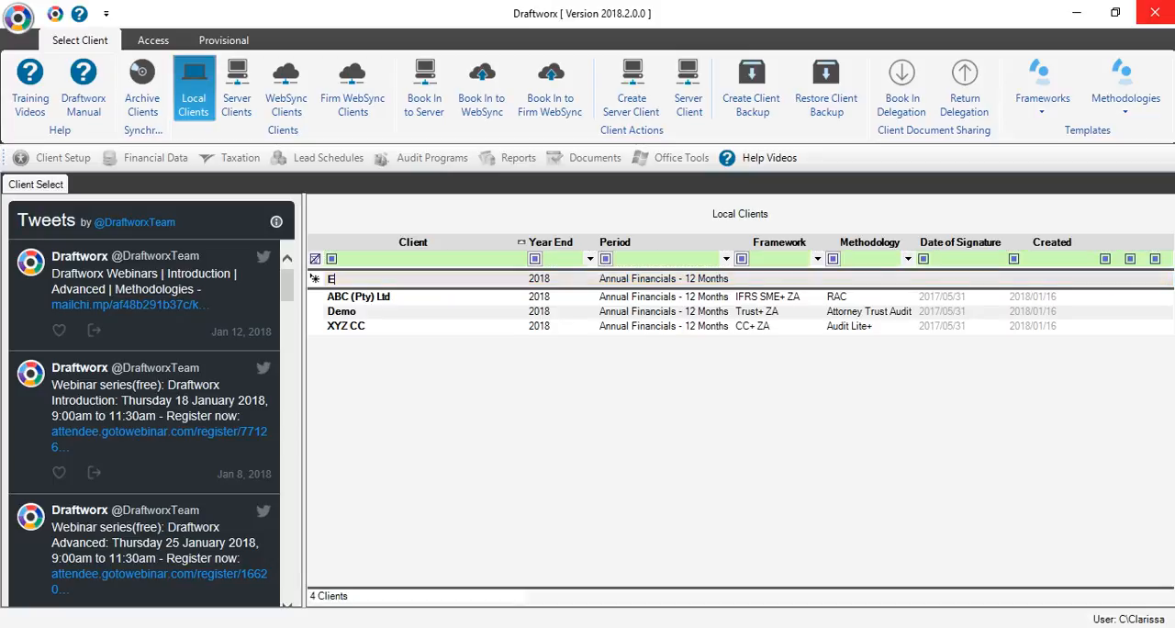
{"action": "type", "text": "Example"}
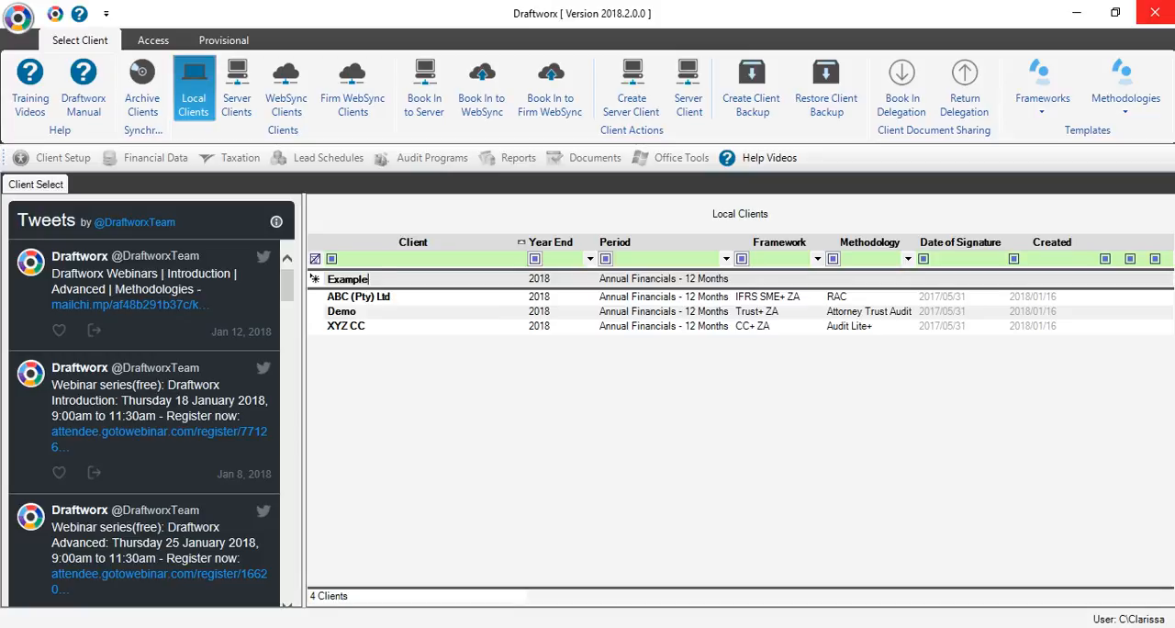
{"action": "left_click", "coordinate": [543, 279]}
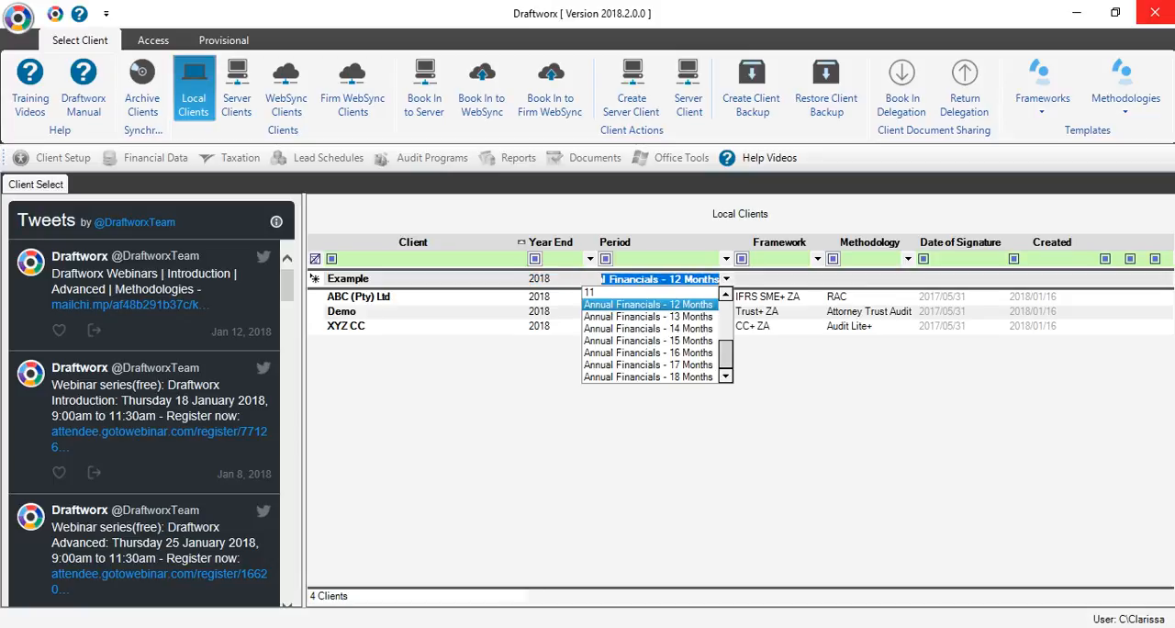
{"action": "left_click", "coordinate": [646, 305]}
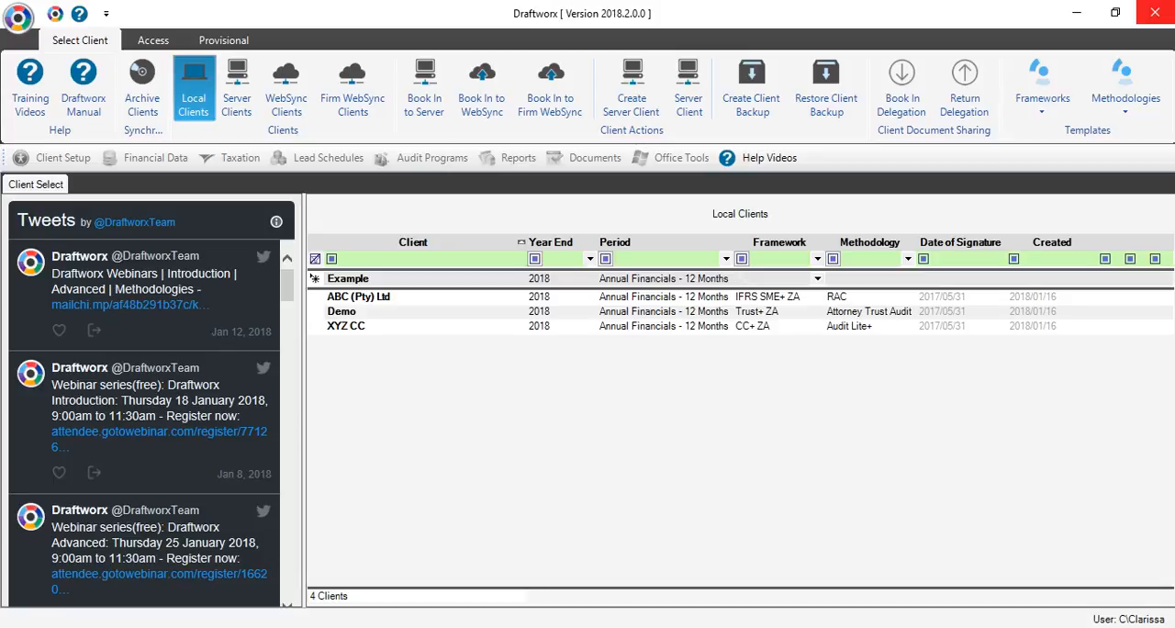
Choose IFRS SME+ ZA as the framework for the new Example client
{"action": "left_click", "coordinate": [815, 279]}
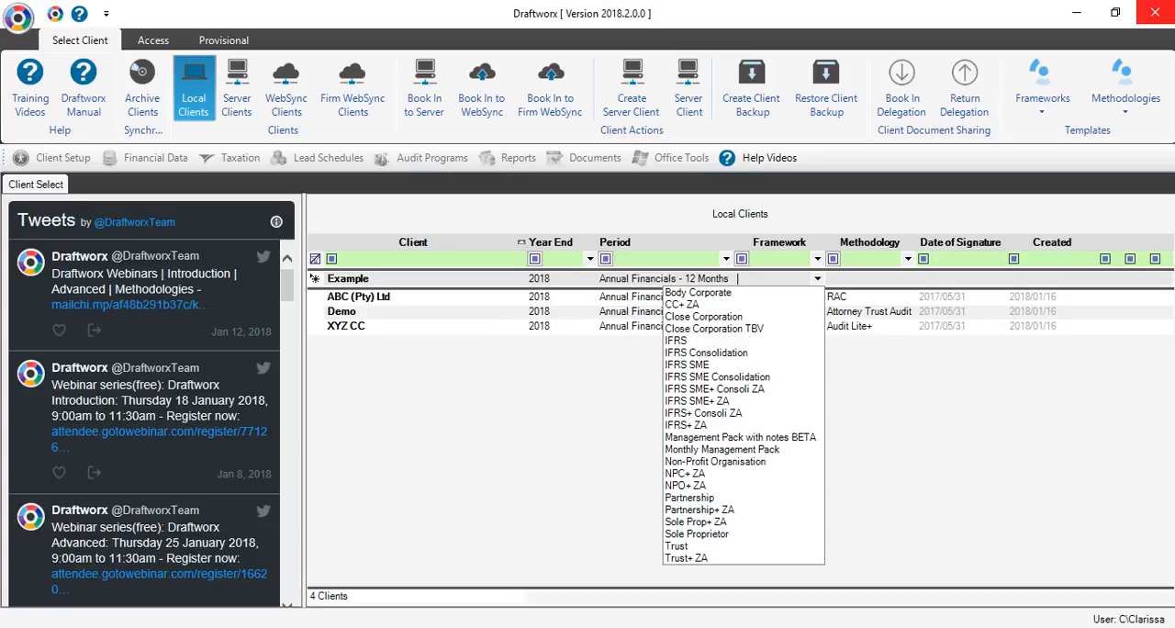
{"action": "mouse_move", "coordinate": [681, 305]}
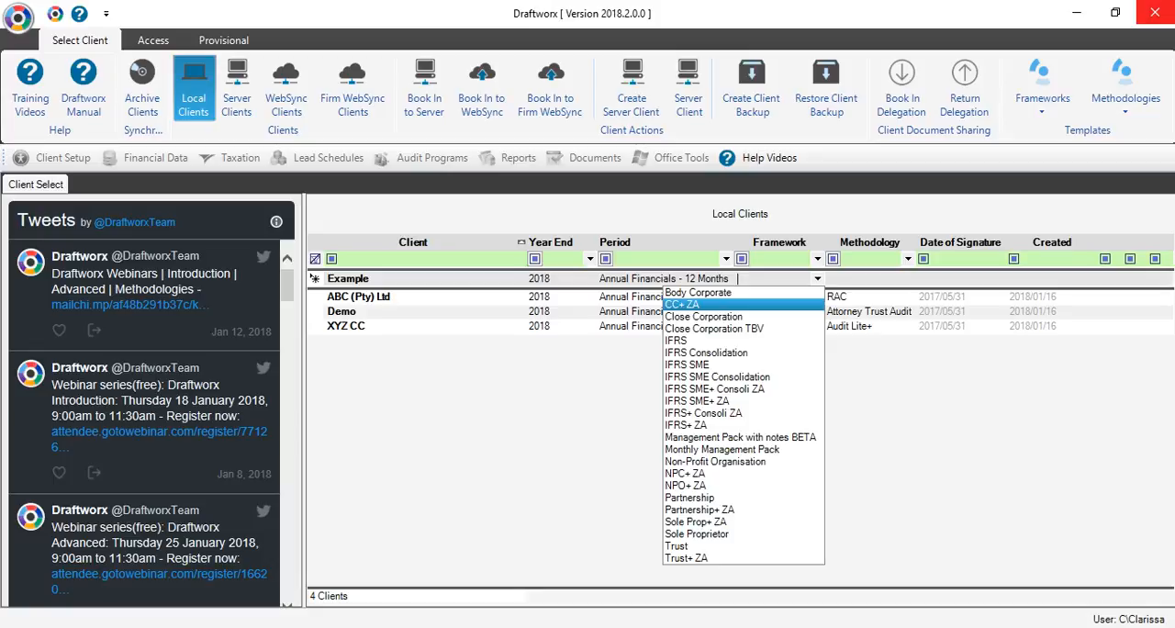
{"action": "mouse_move", "coordinate": [714, 327]}
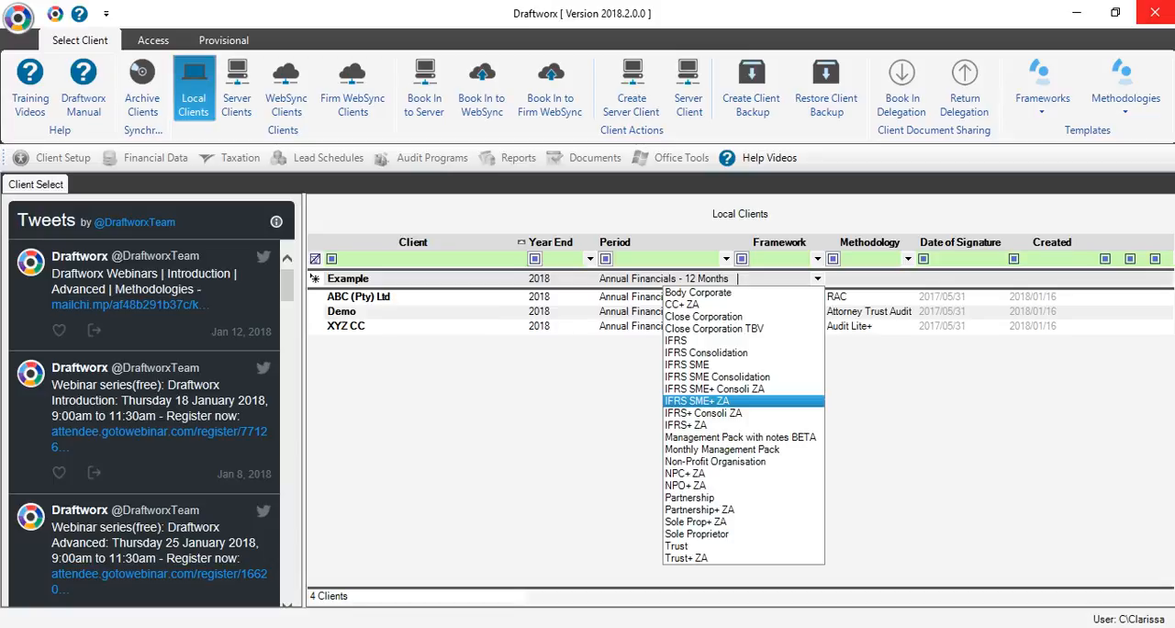
{"action": "left_click", "coordinate": [696, 400]}
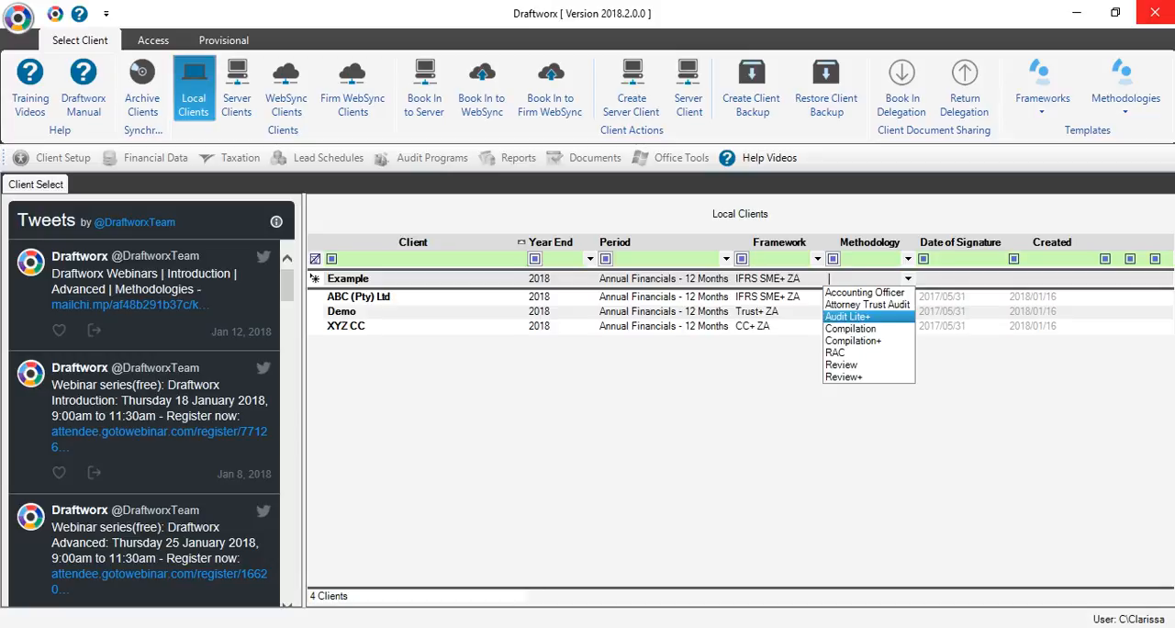
Choose Audit Lite+ methodology, creating the Example client and opening its summary
{"action": "left_click", "coordinate": [846, 316]}
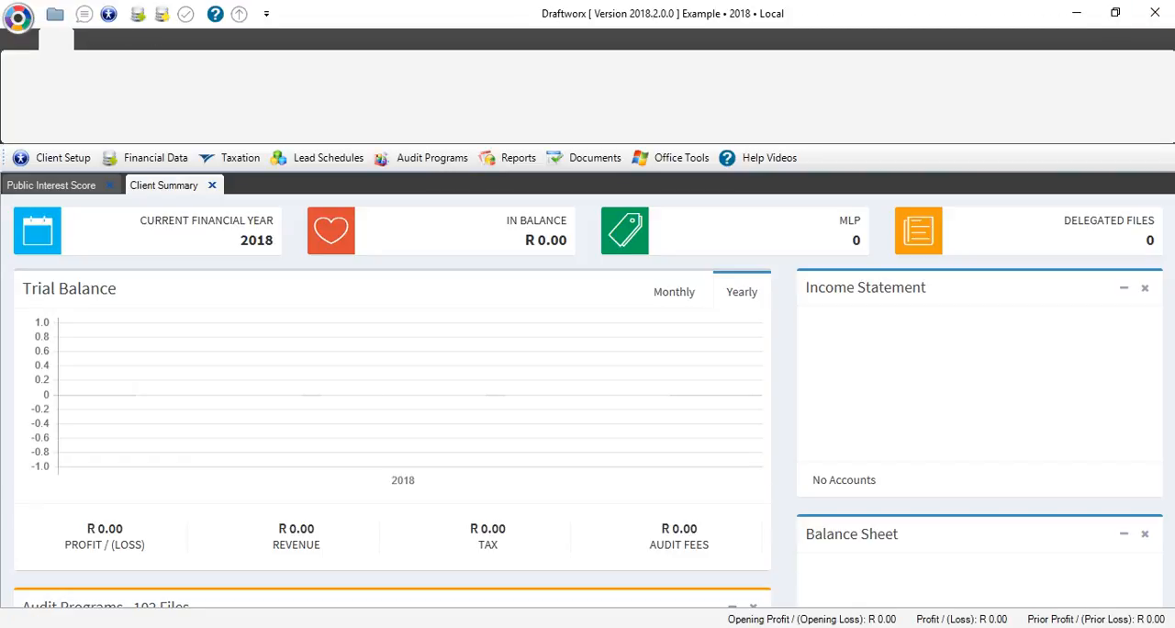
Collapse the Income Statement panel and look through the Client Setup menu without choosing
{"action": "left_click", "coordinate": [1123, 286]}
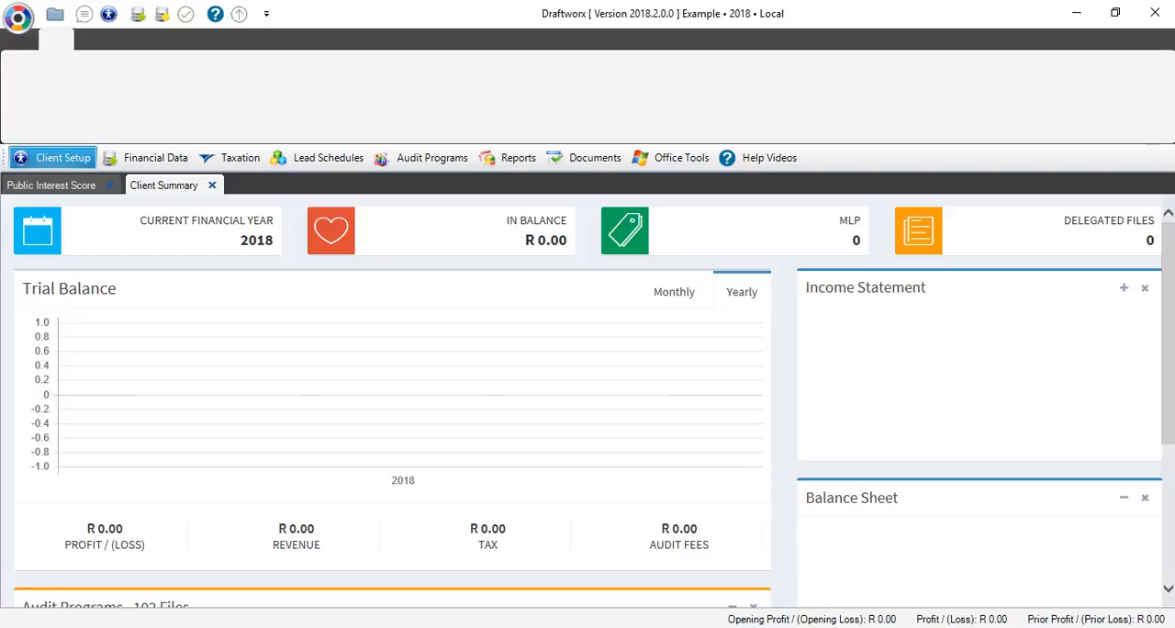
{"action": "left_click", "coordinate": [51, 157]}
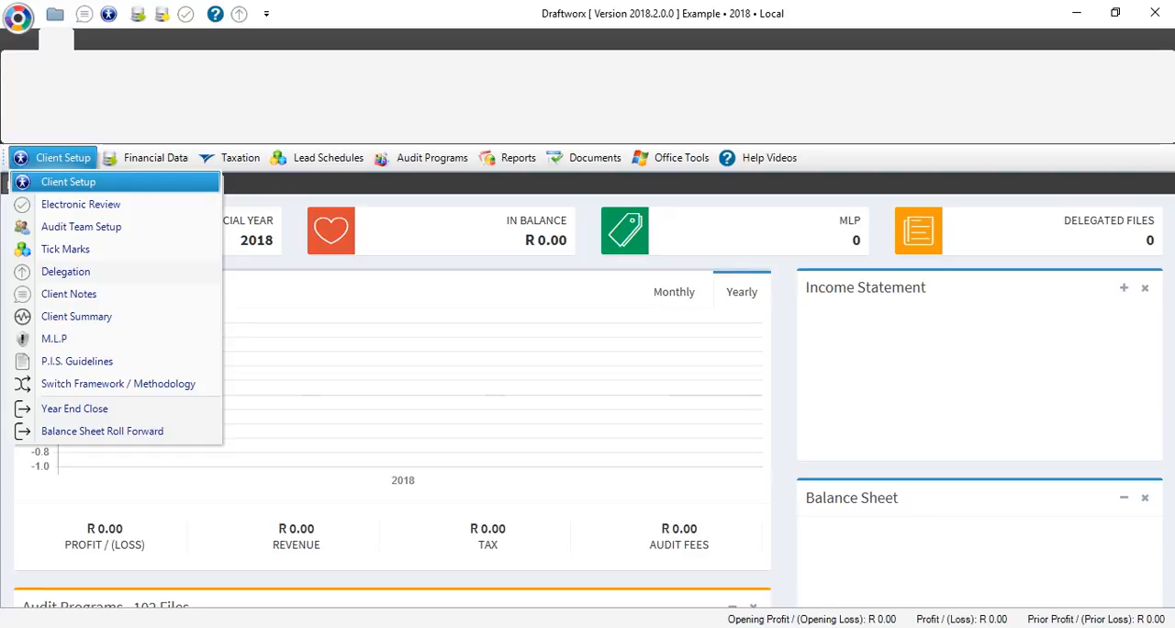
{"action": "left_click", "coordinate": [77, 316]}
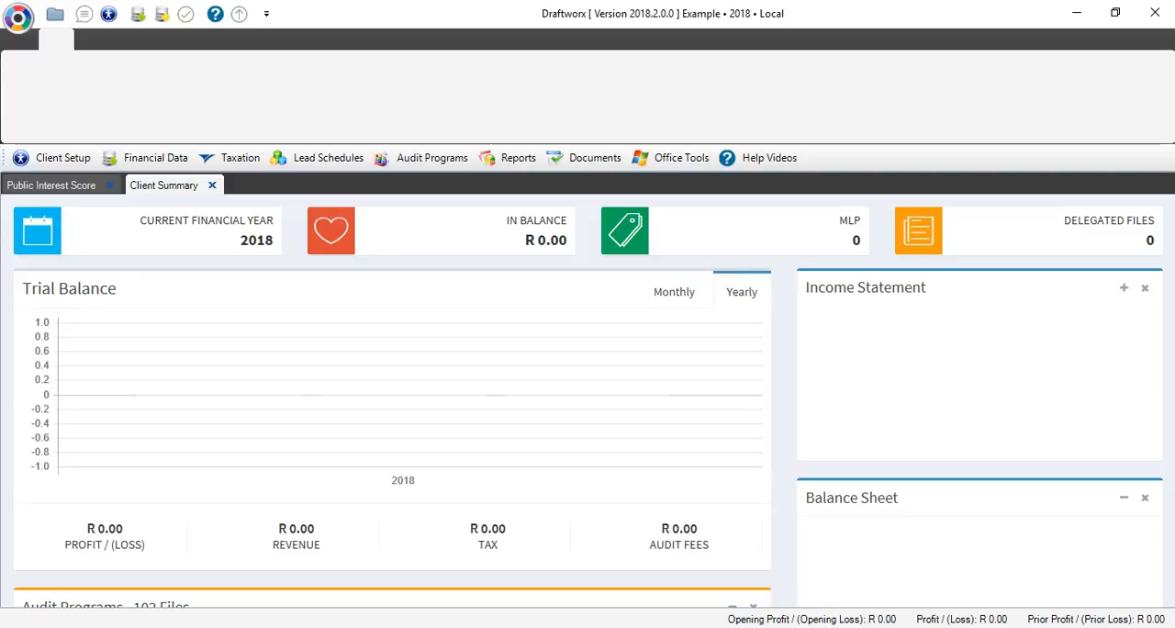
Bring up the main application menu to return to the Clients List
{"action": "left_click", "coordinate": [19, 15]}
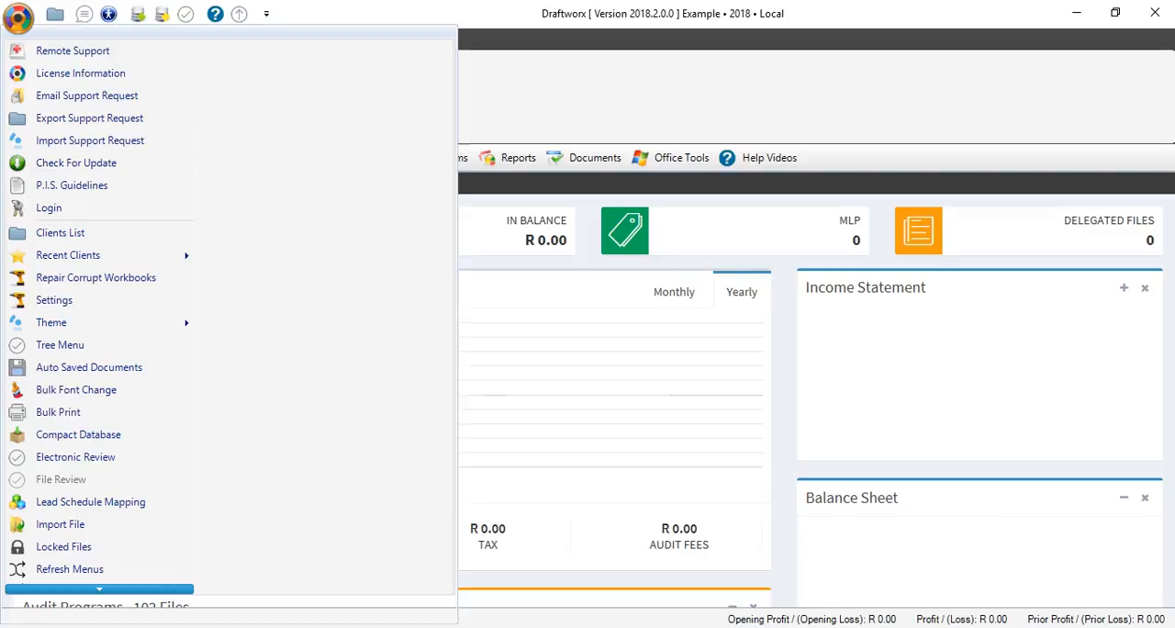
{"action": "mouse_move", "coordinate": [58, 233]}
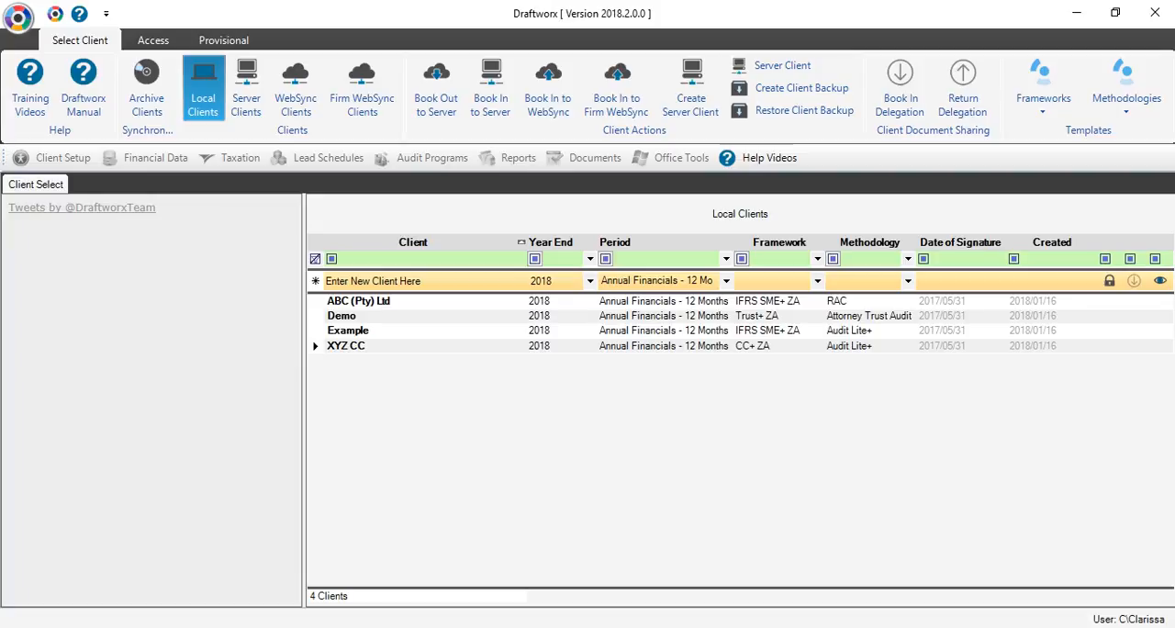
Rename the Example client to 'Example file' and confirm the rename
{"action": "left_click", "coordinate": [19, 14]}
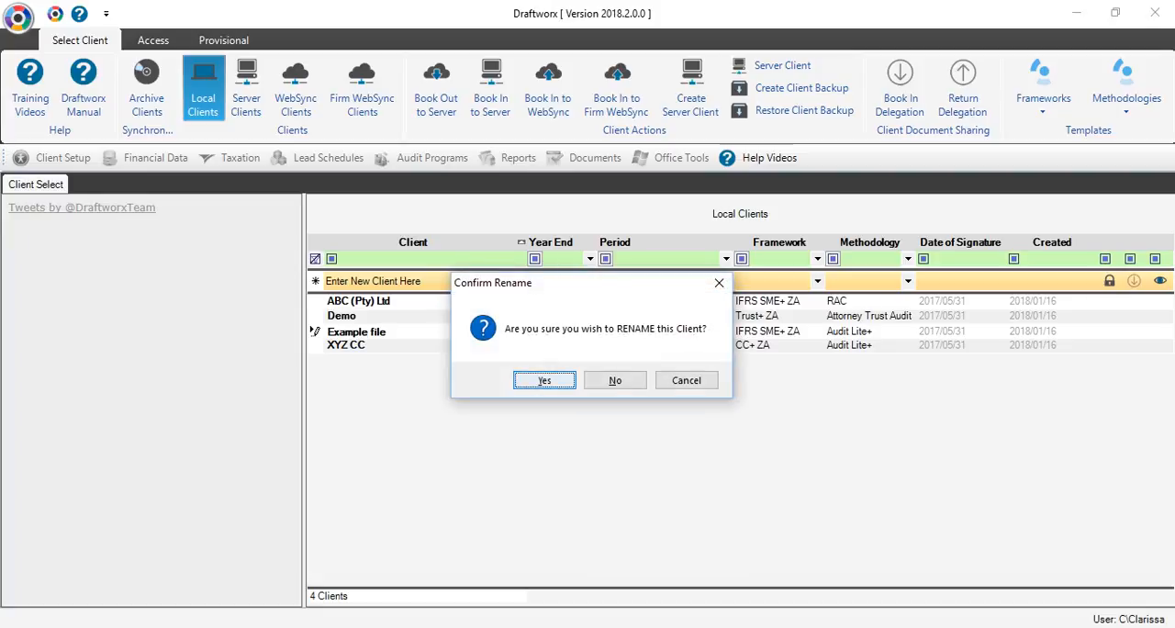
{"action": "left_click", "coordinate": [544, 380]}
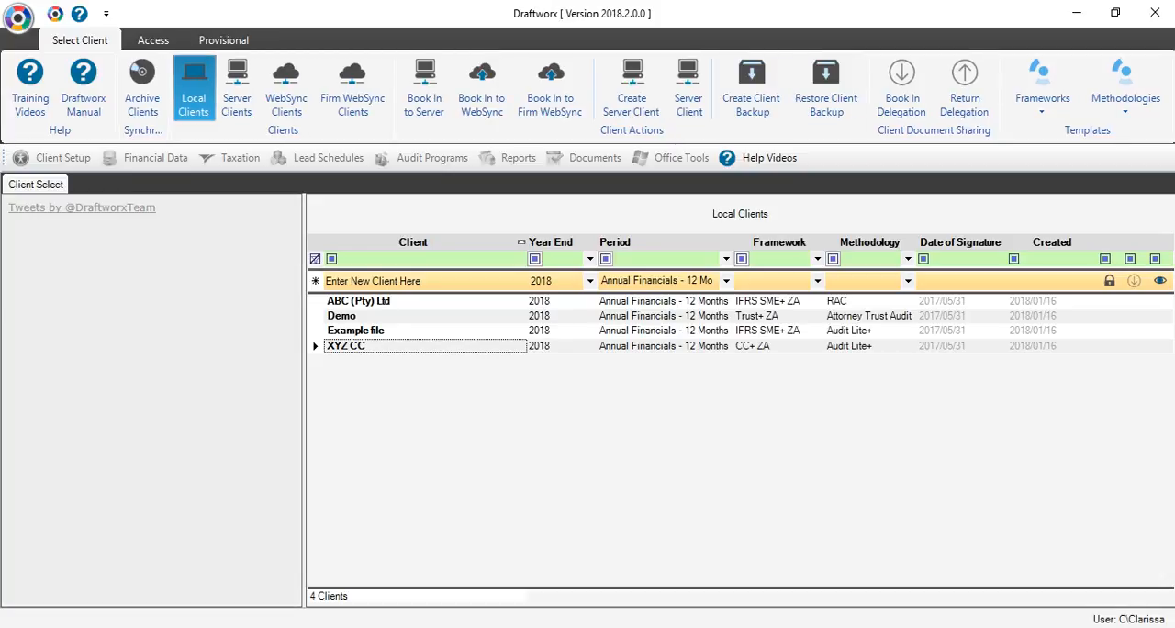
{"action": "left_click", "coordinate": [18, 15]}
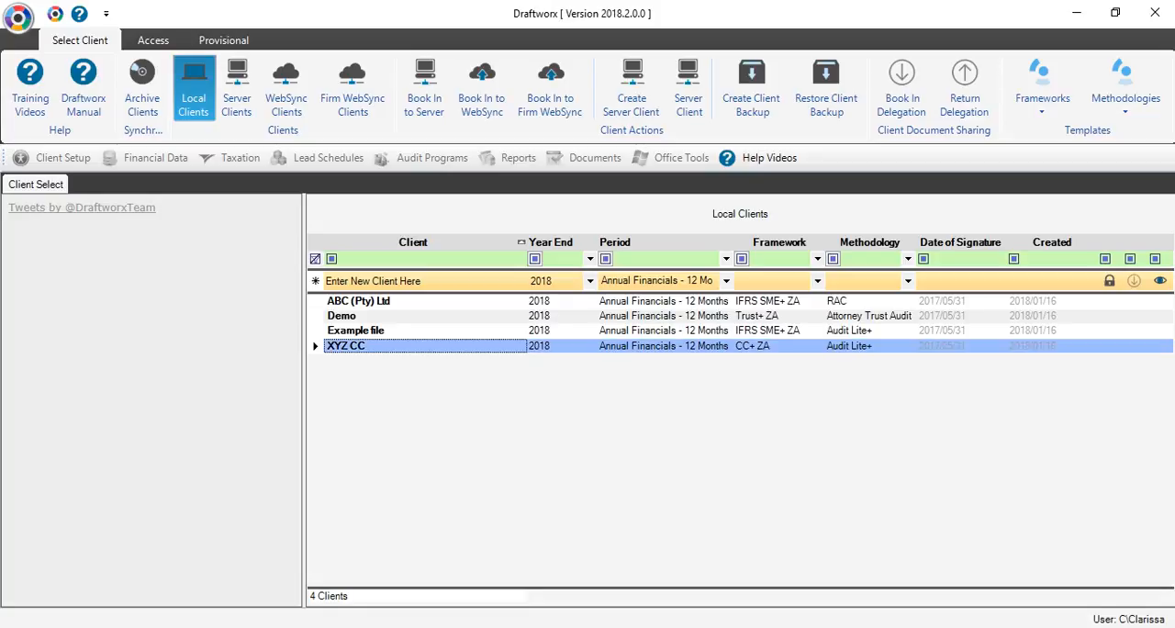
Delete the Example file client and confirm, leaving three clients
{"action": "left_click", "coordinate": [356, 330]}
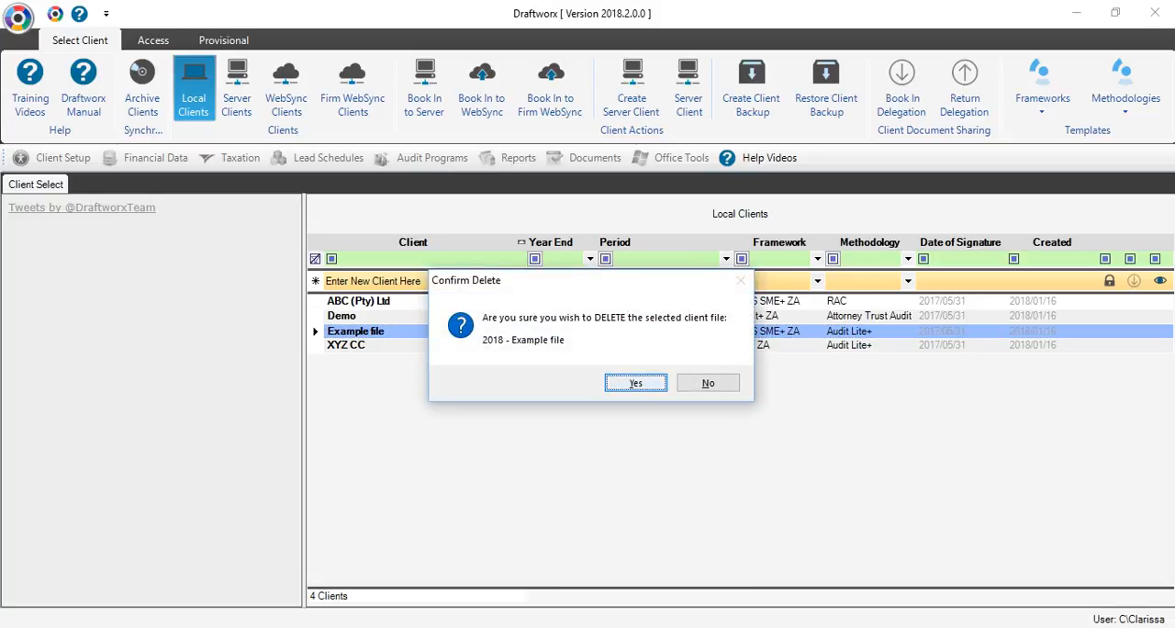
{"action": "left_click", "coordinate": [635, 382]}
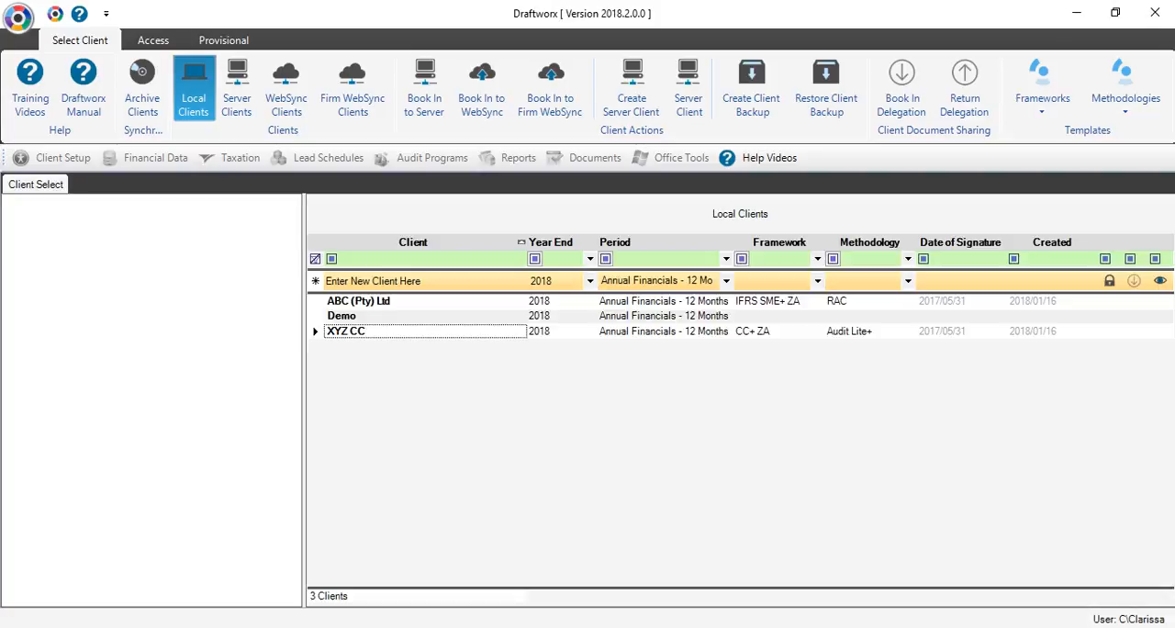